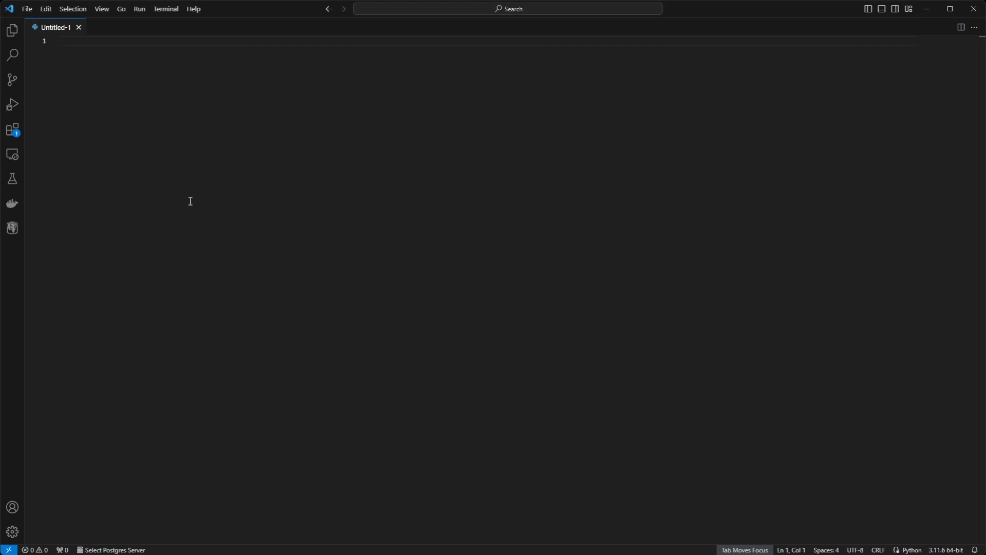
Bring up the Terminal menu's list of commands.
left_click(166, 9)
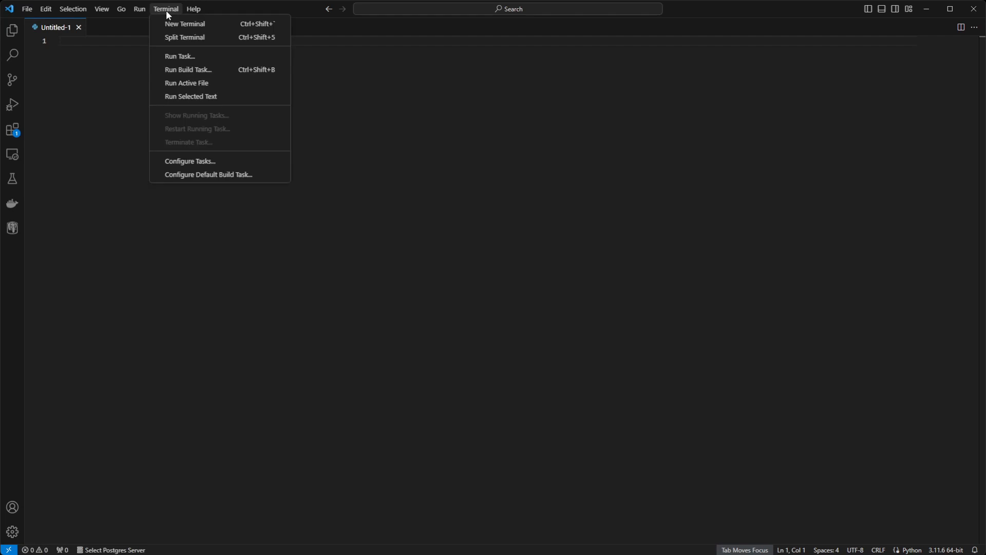
Start a new PowerShell terminal session beneath the empty untitled file.
left_click(185, 24)
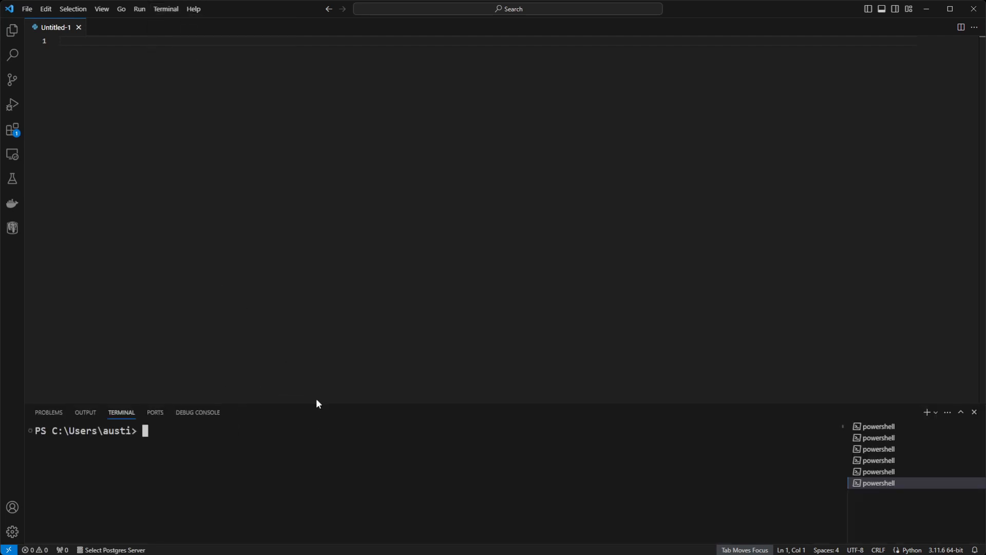
mouse_move(245, 421)
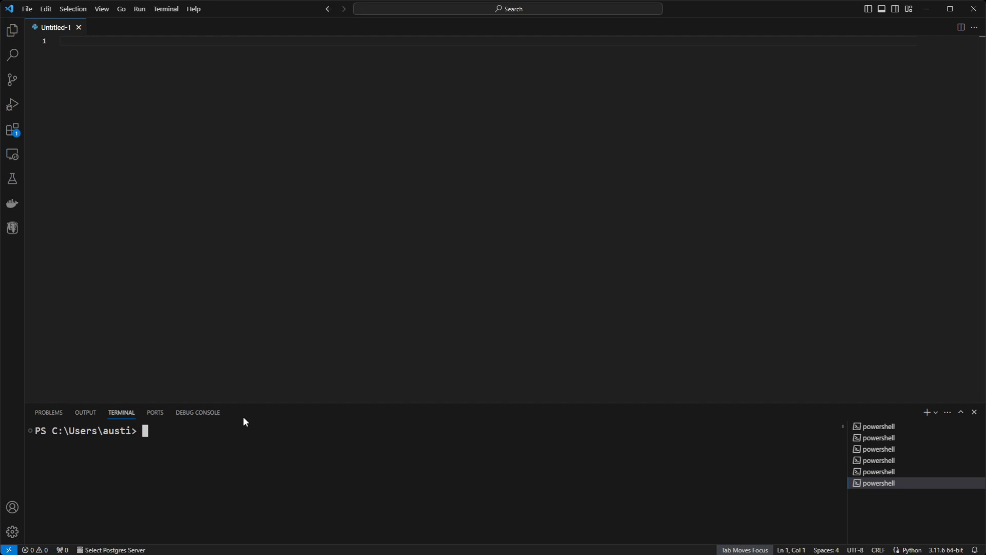
mouse_move(257, 447)
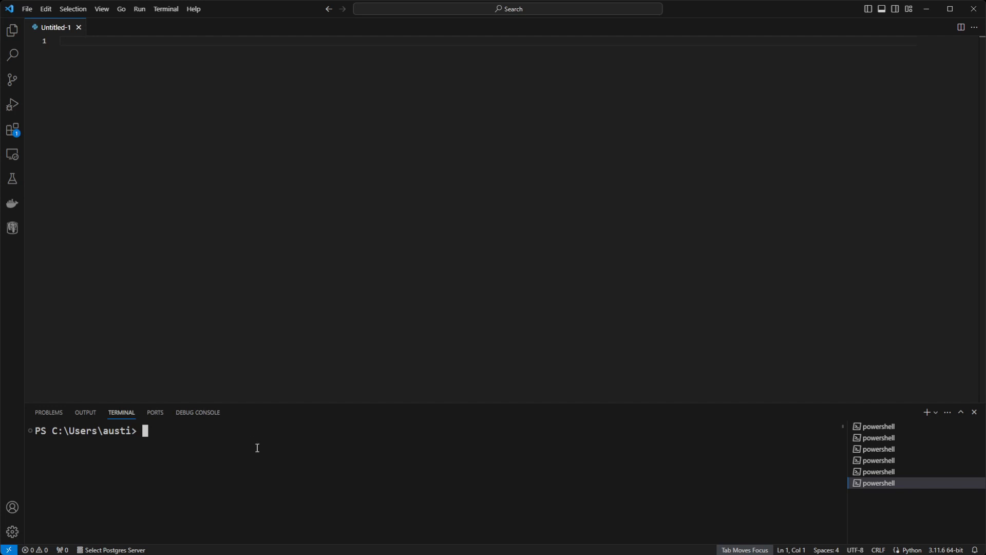
mouse_move(256, 472)
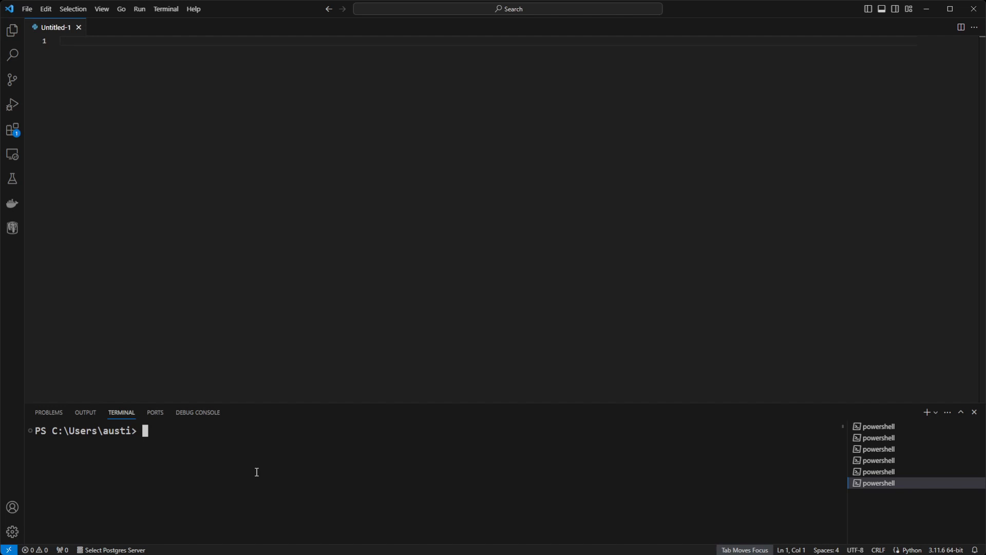
Run 'pip install scikit-learn' in the terminal, which reports it is already installed.
type("p")
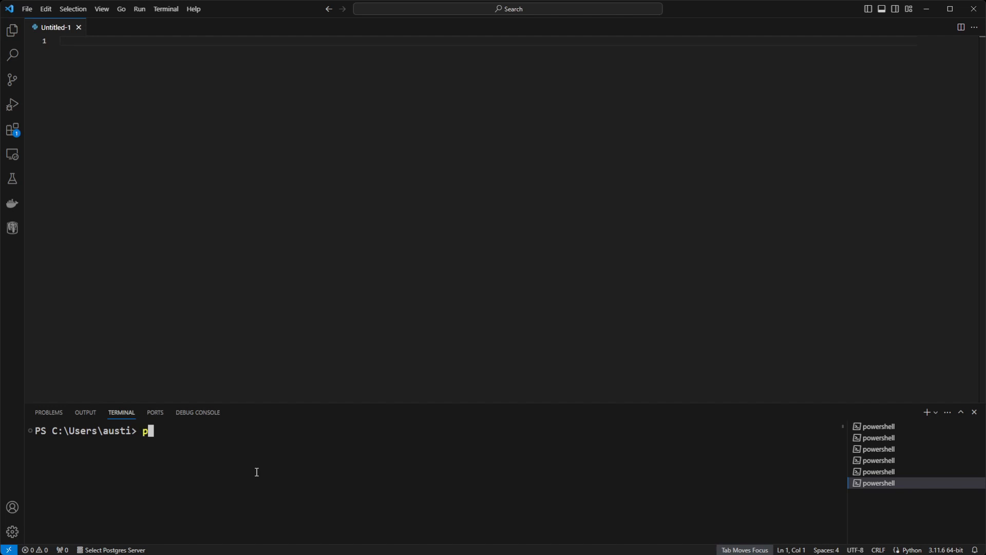
type("ip install scikit")
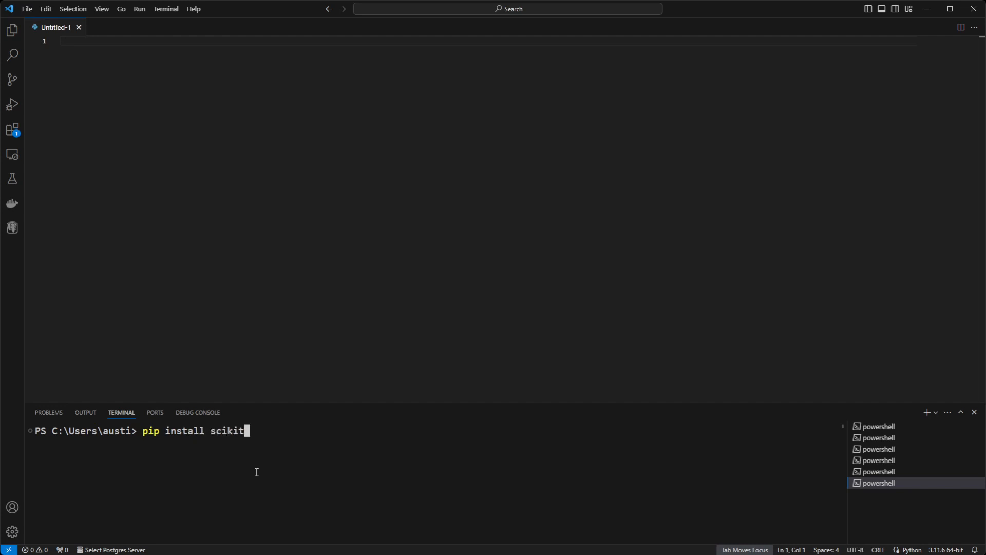
type("-learn")
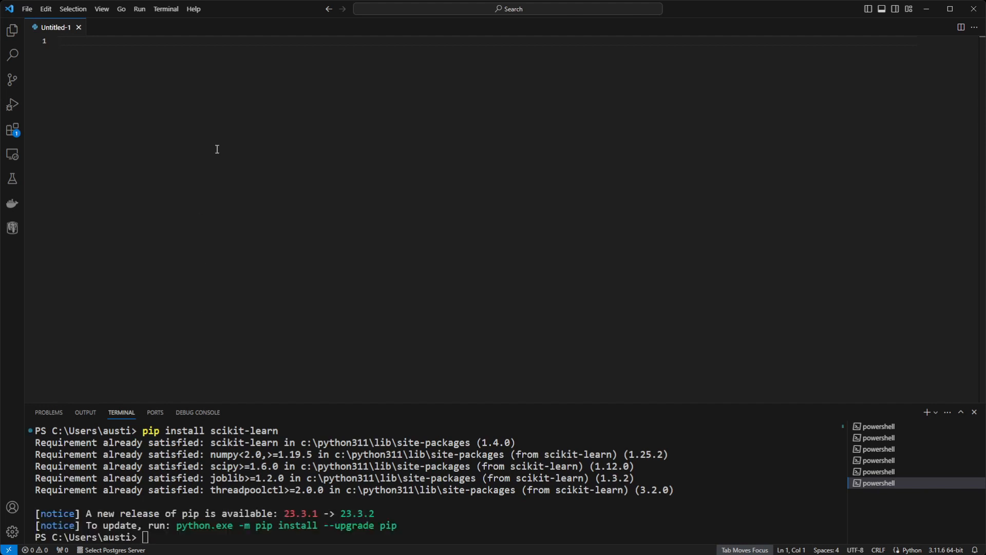
Make the untitled file read 'import sklearn'.
type("import")
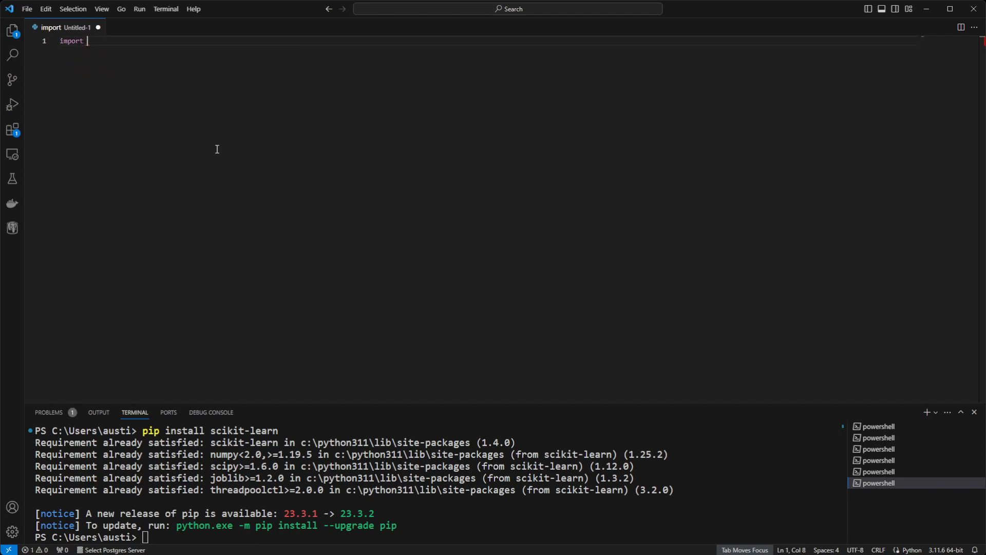
type("sklearn")
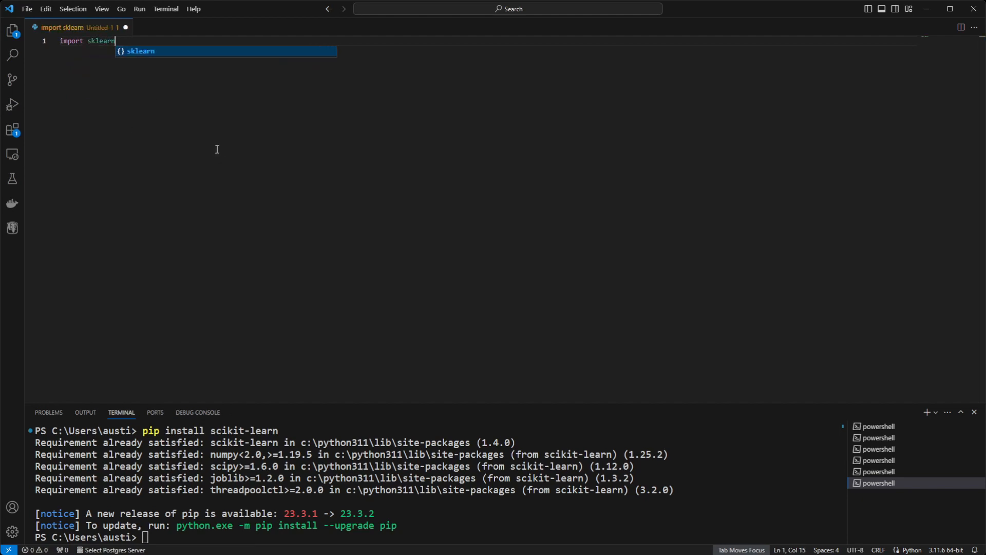